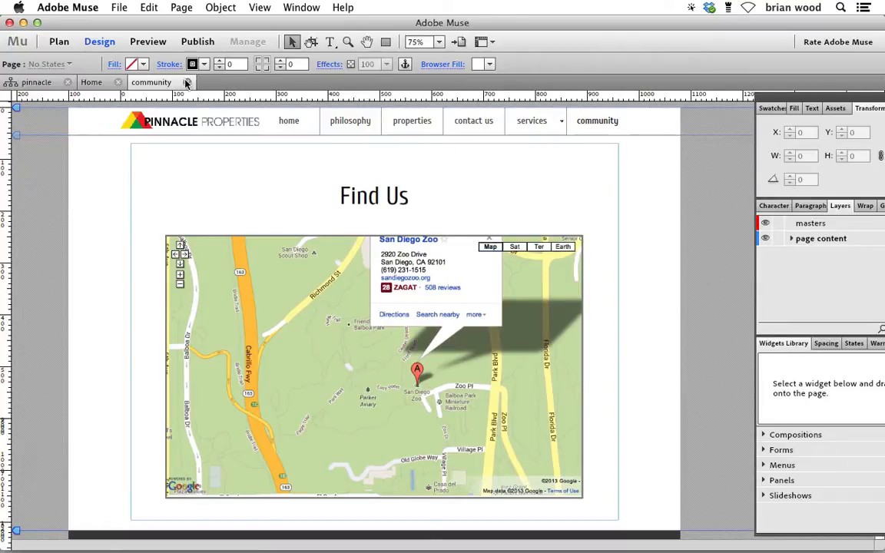
Open the A-Master page from Plan view and scroll to its dark Contact Us footer
left_click(90, 83)
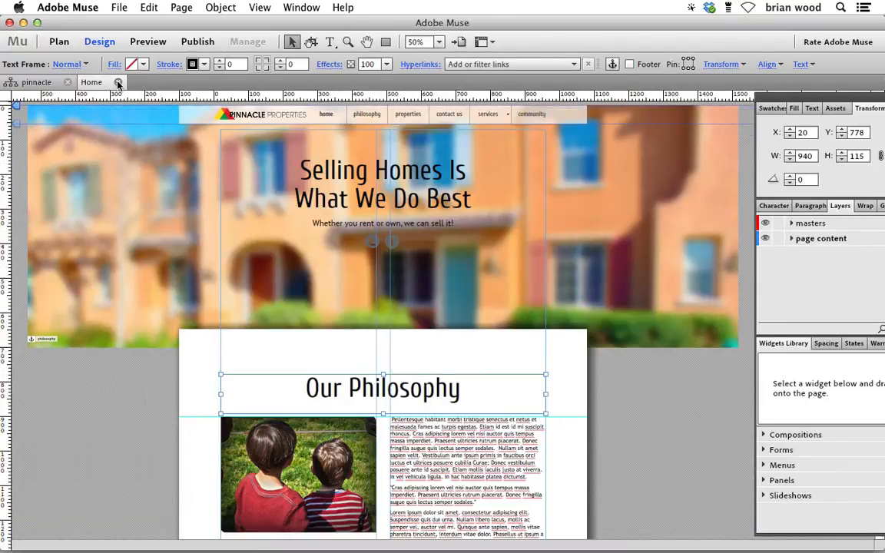
left_click(58, 41)
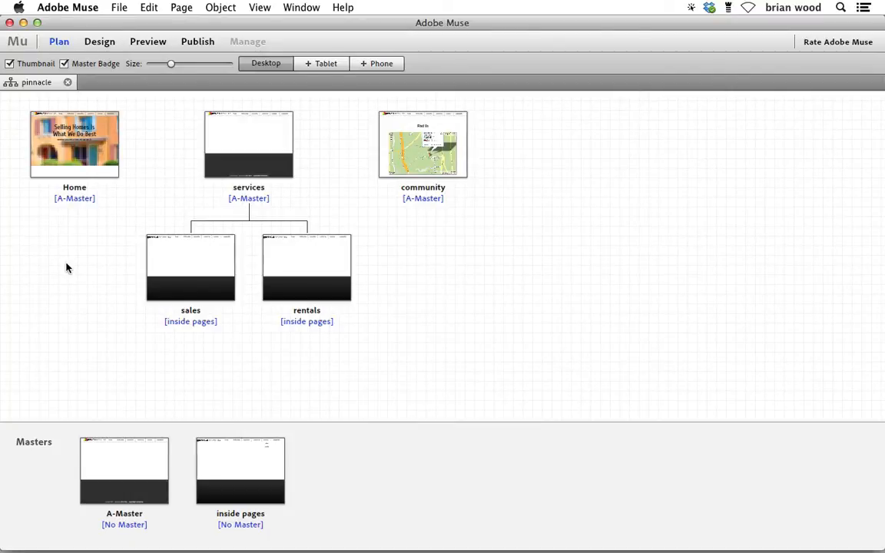
left_click(123, 470)
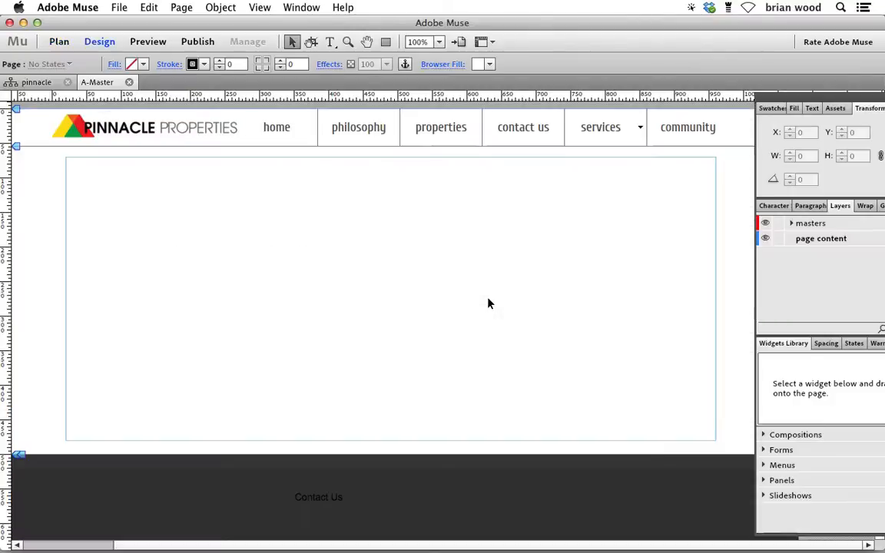
scroll("down", 3)
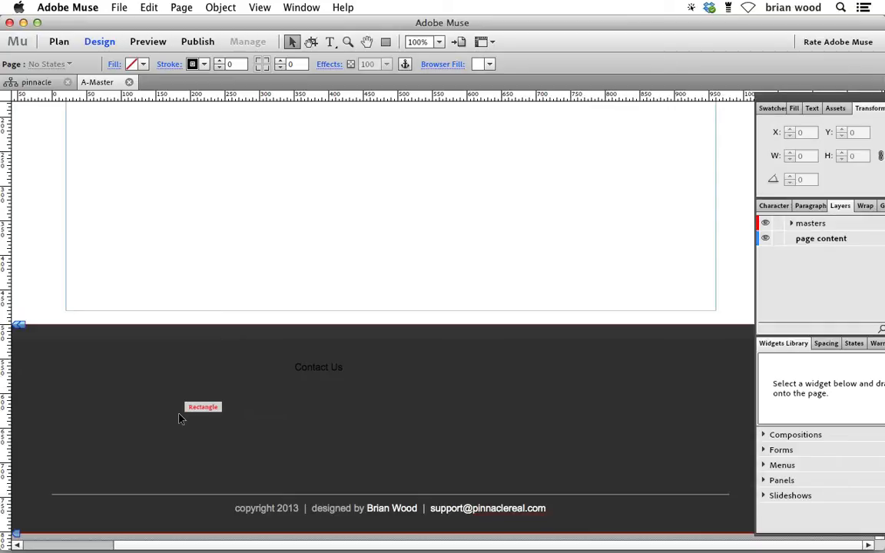
At 50% zoom, drag the Bottom of Browser handle down to about 591 px of padding below the page
left_click(420, 42)
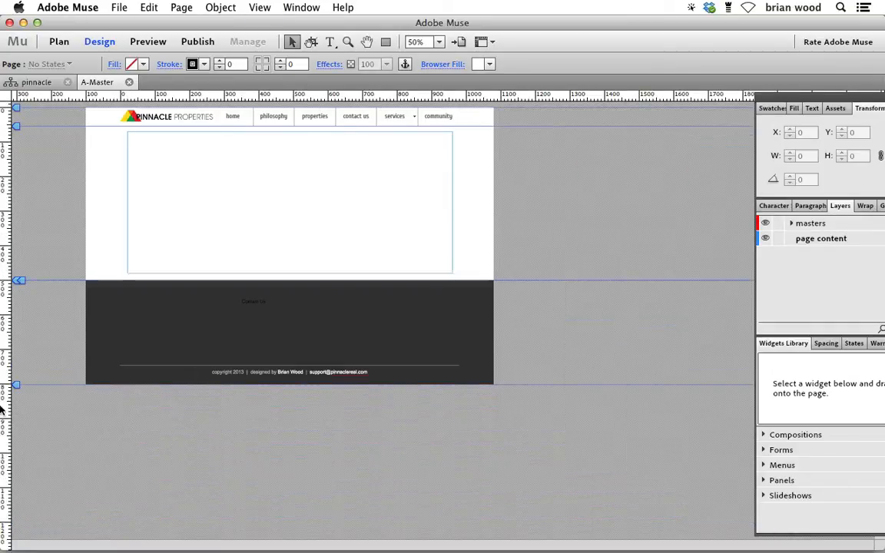
mouse_move(18, 384)
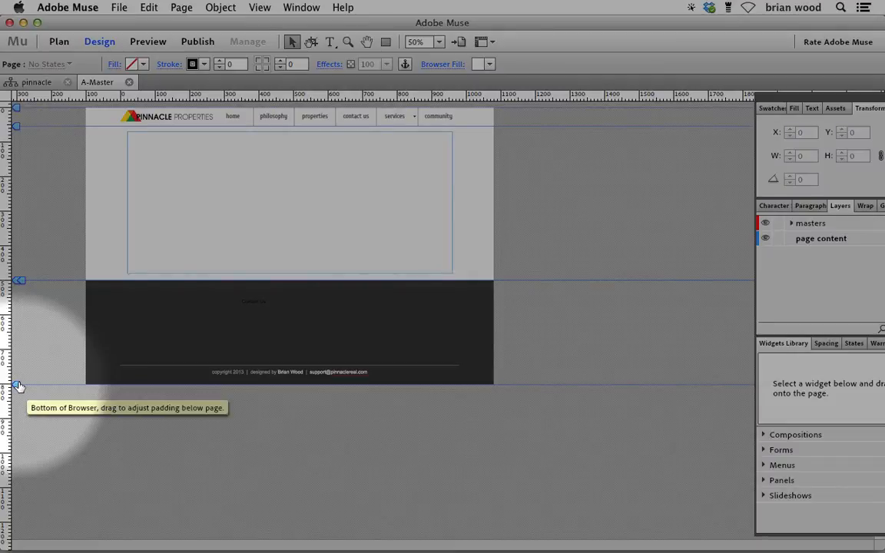
left_click_drag(19, 387, 19, 428)
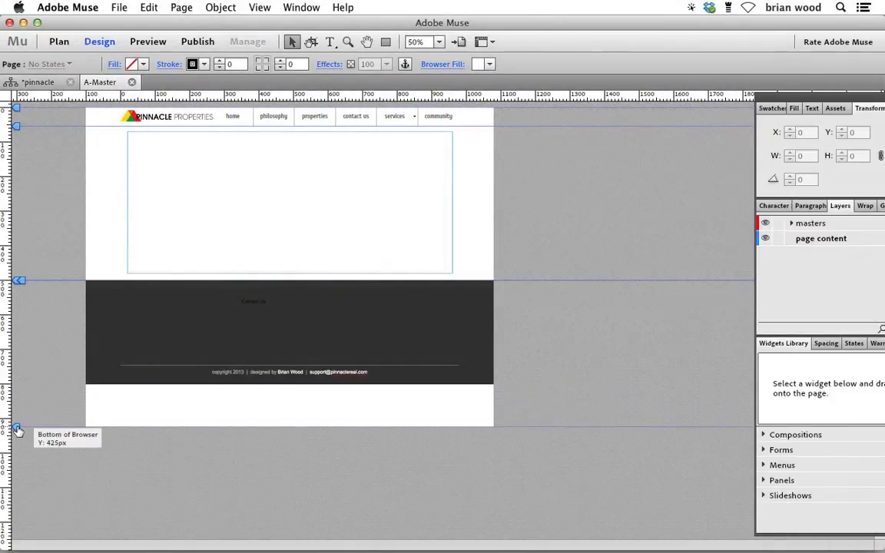
left_click_drag(16, 430, 17, 442)
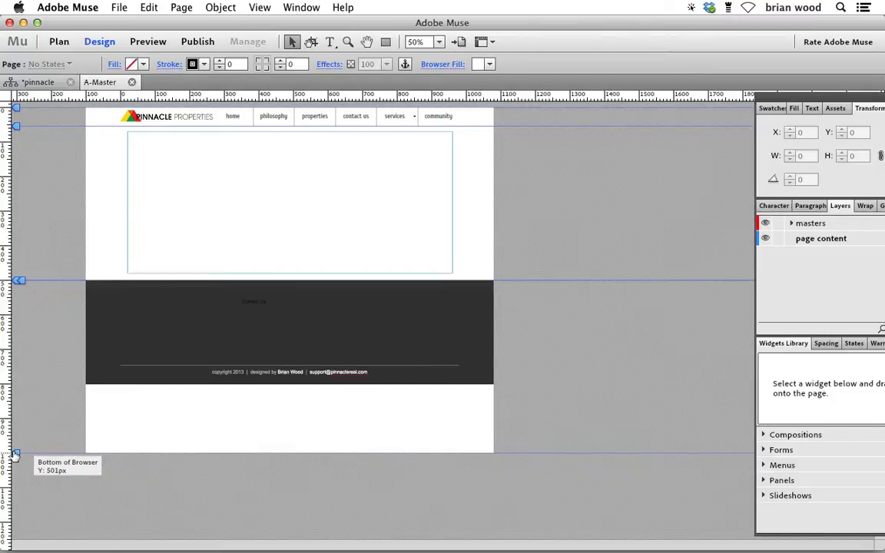
left_click_drag(15, 453, 15, 473)
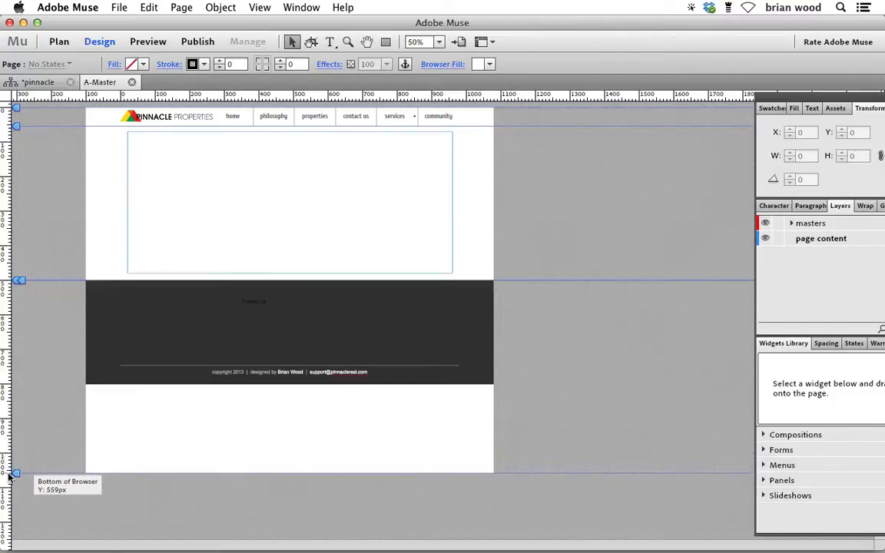
left_click_drag(15, 472, 15, 485)
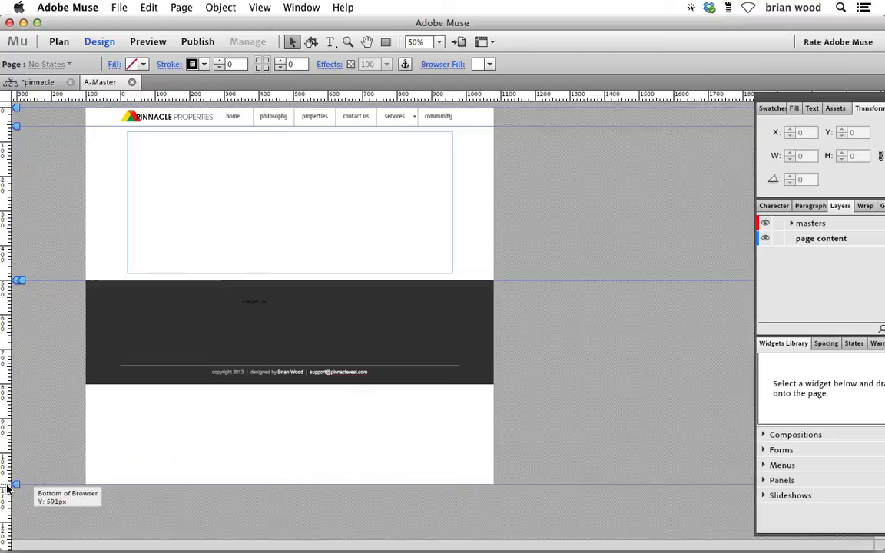
left_click_drag(16, 484, 15, 491)
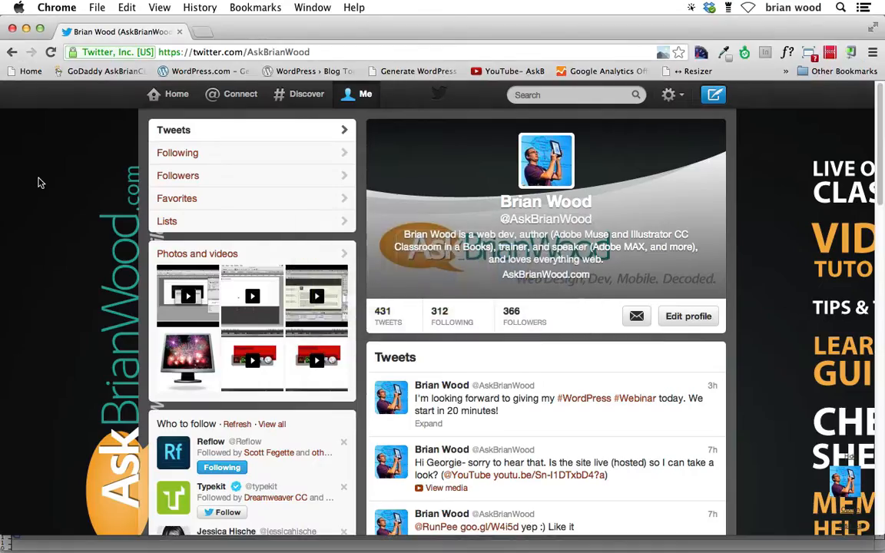
mouse_move(60, 221)
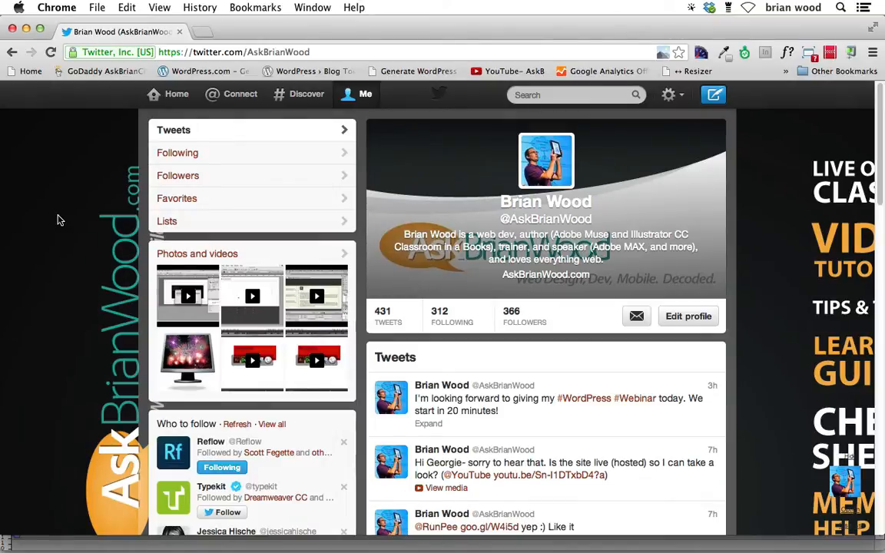
mouse_move(95, 212)
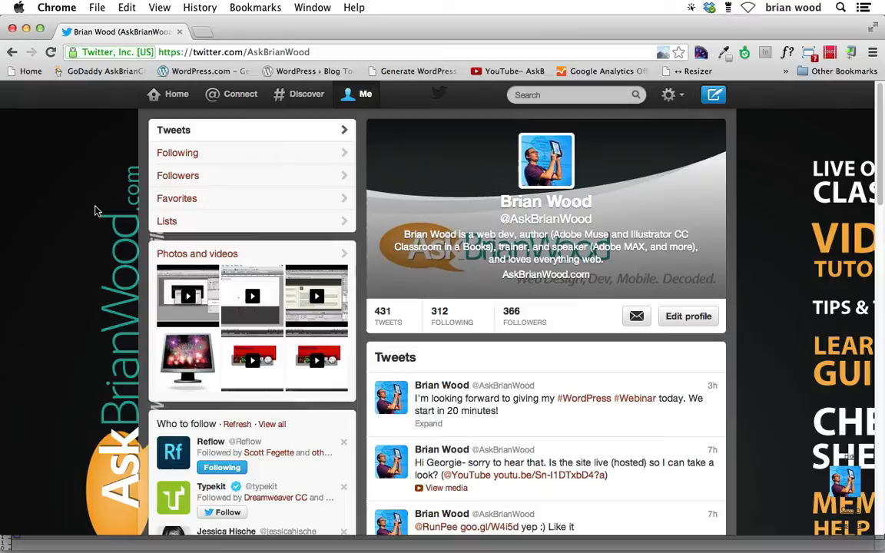
mouse_move(440, 139)
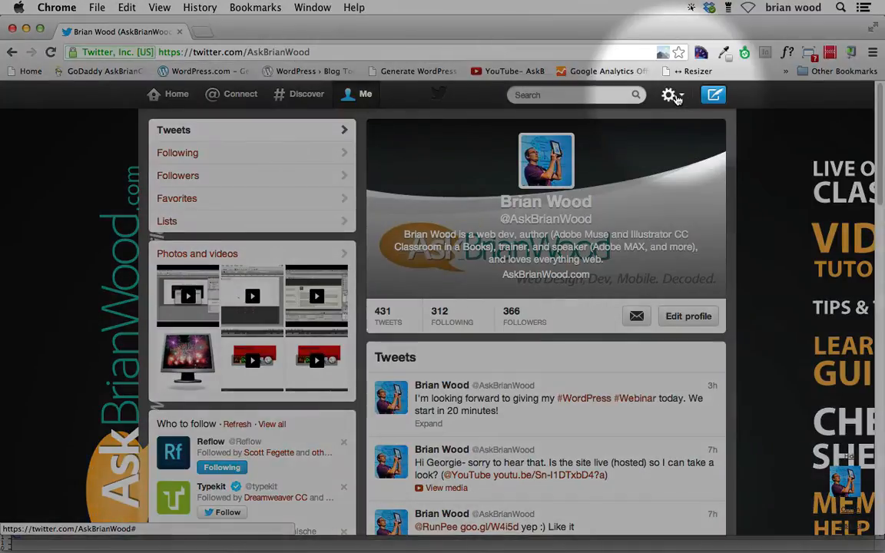
Go to Twitter's Settings and open the Widgets section, which lists no widgets yet
left_click(670, 96)
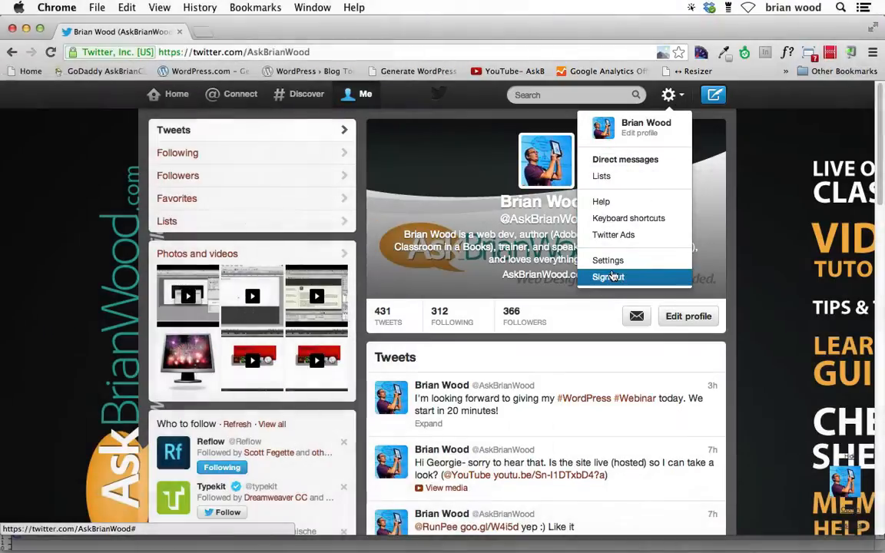
mouse_move(608, 260)
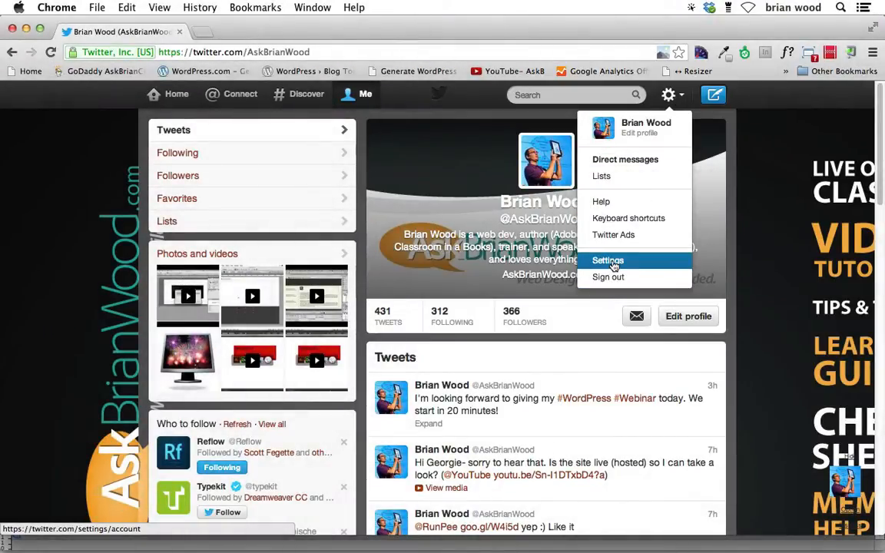
left_click(608, 259)
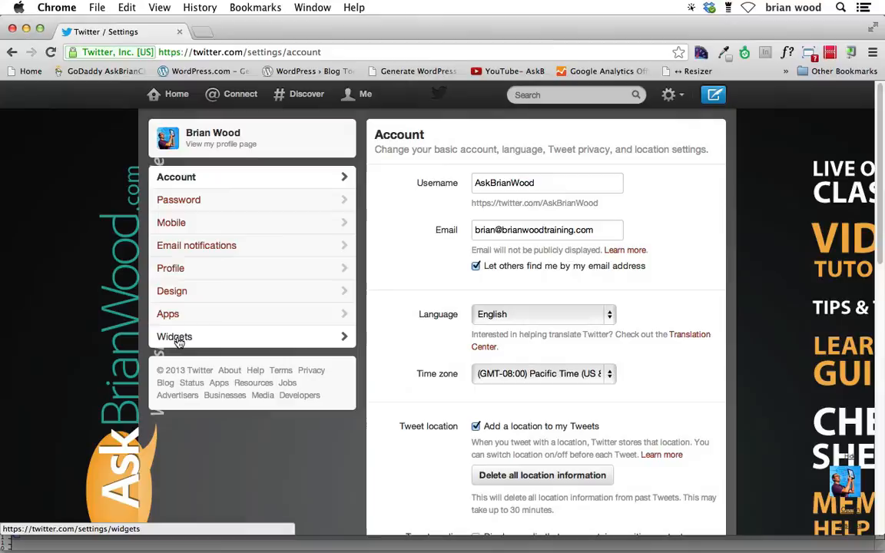
left_click(175, 336)
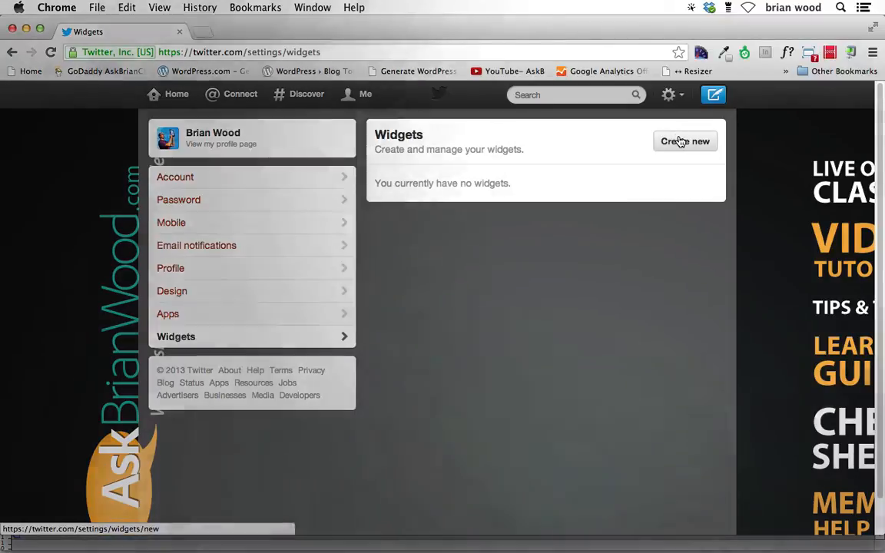
Create a new widget, glance at Favorites and List, and return to the User timeline for AskBrianWood
left_click(684, 141)
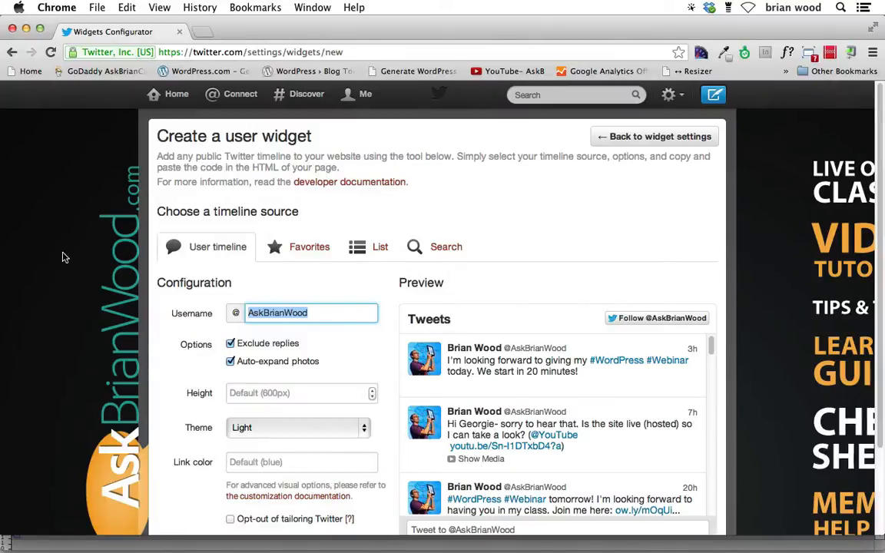
scroll("down", 3)
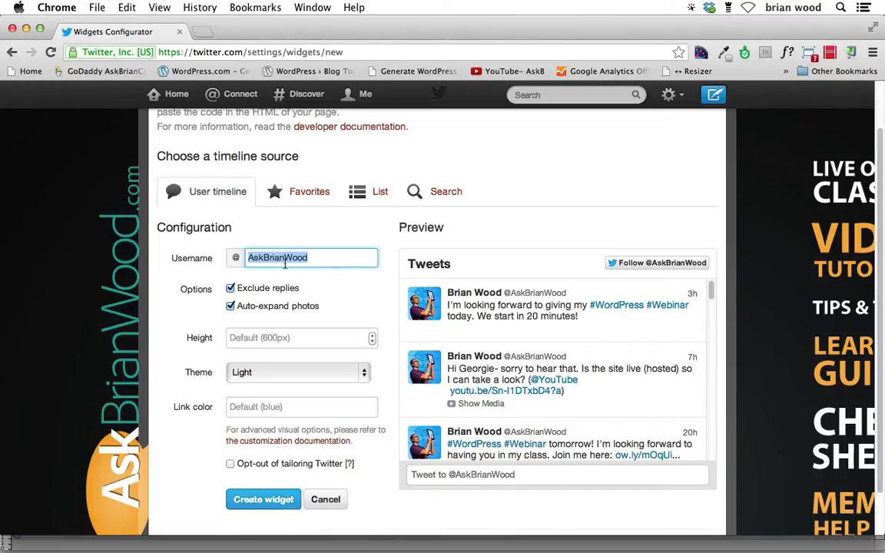
mouse_move(83, 260)
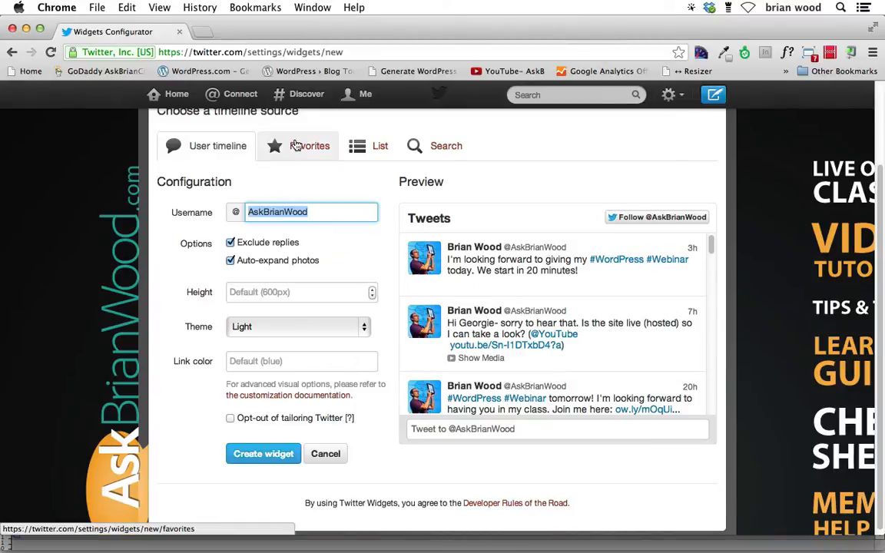
left_click(308, 145)
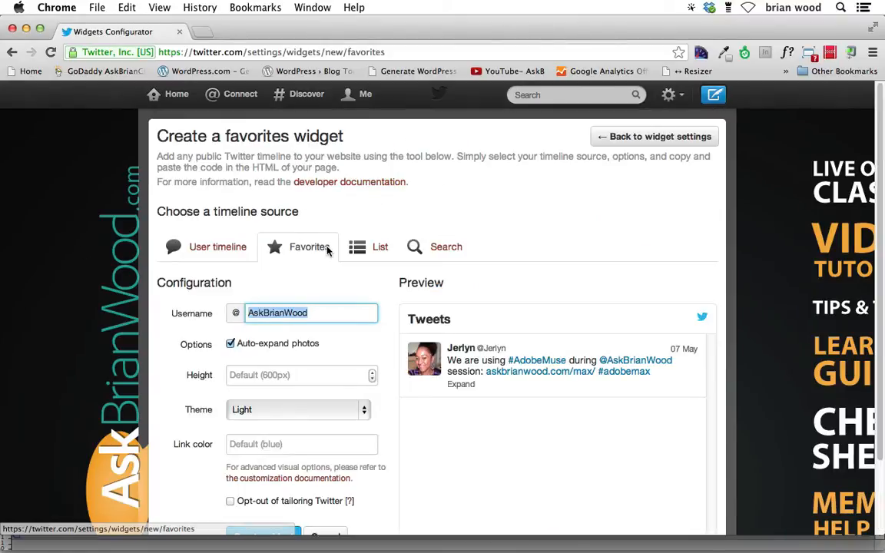
left_click(379, 246)
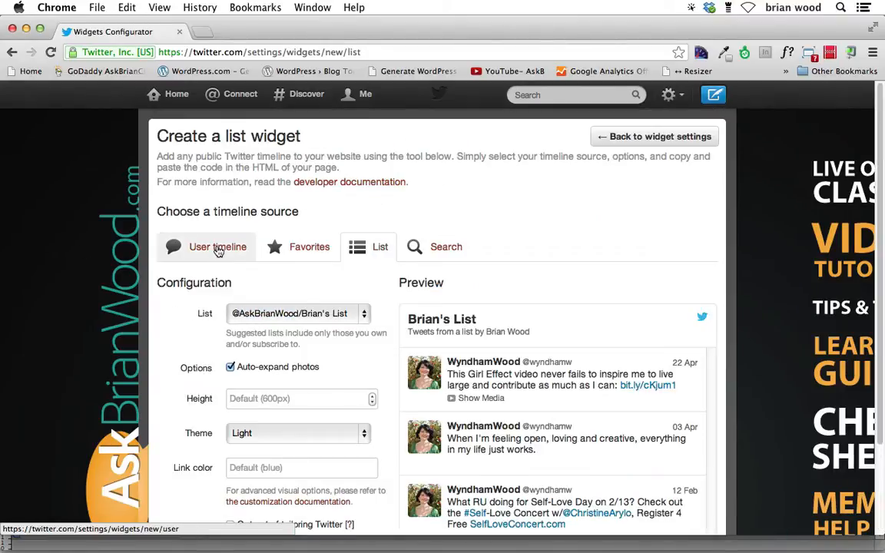
left_click(218, 245)
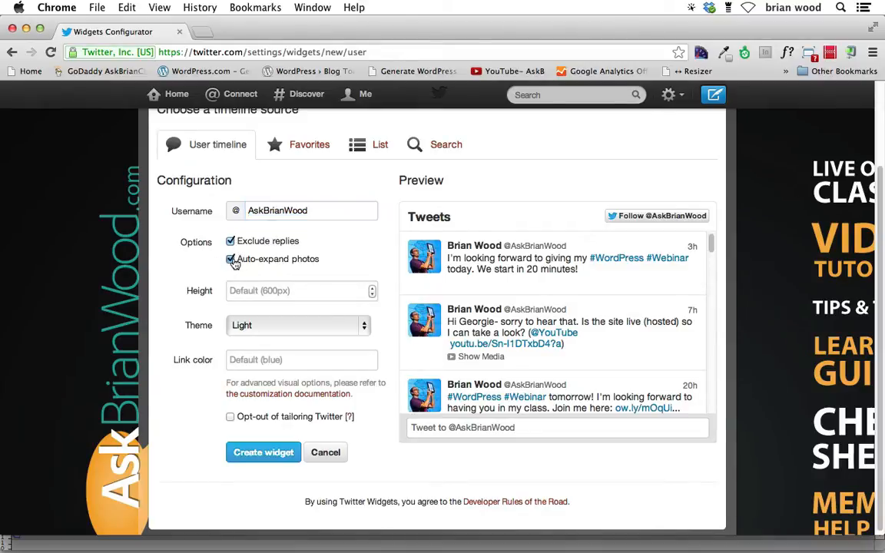
Set the widget height to 300 px and choose the Dark theme
left_click(230, 258)
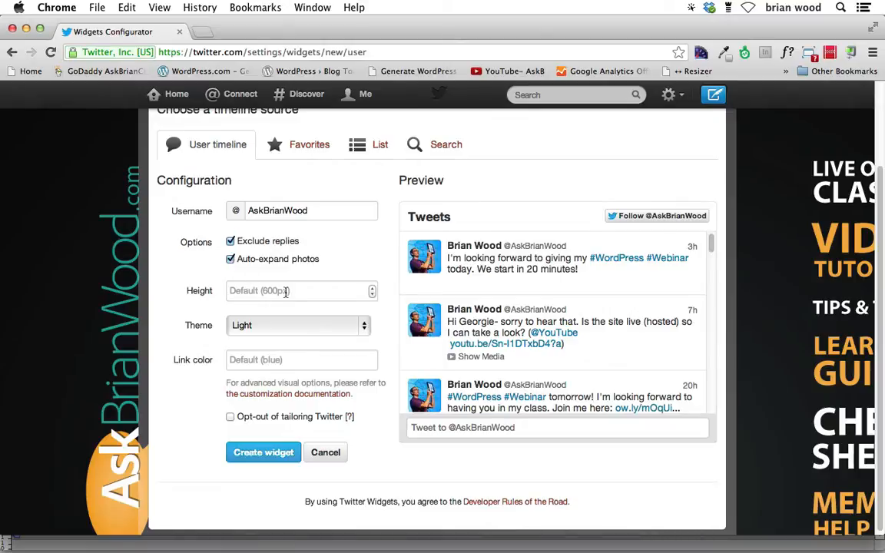
left_click(299, 290)
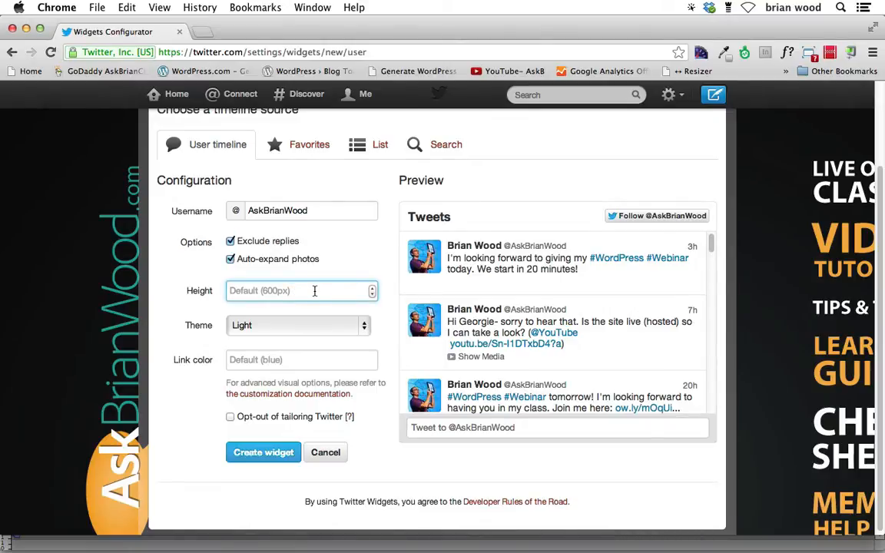
type("400")
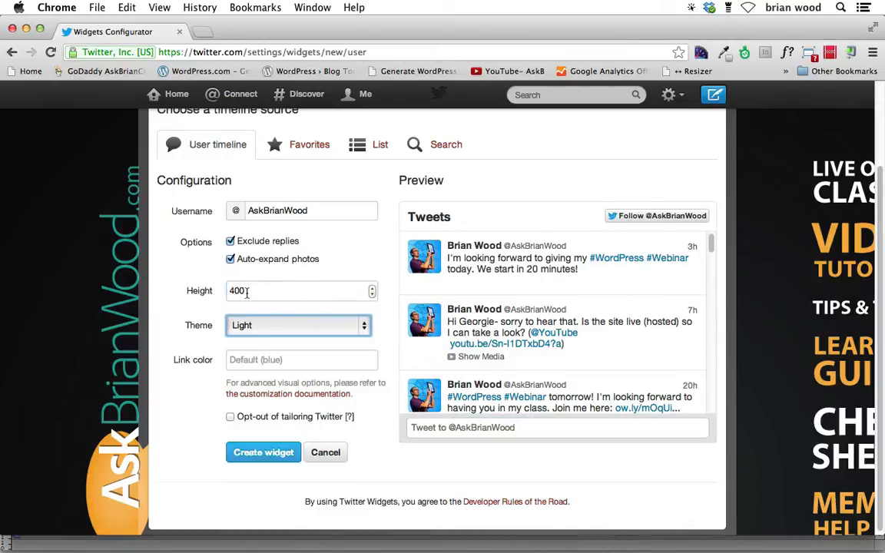
type("300")
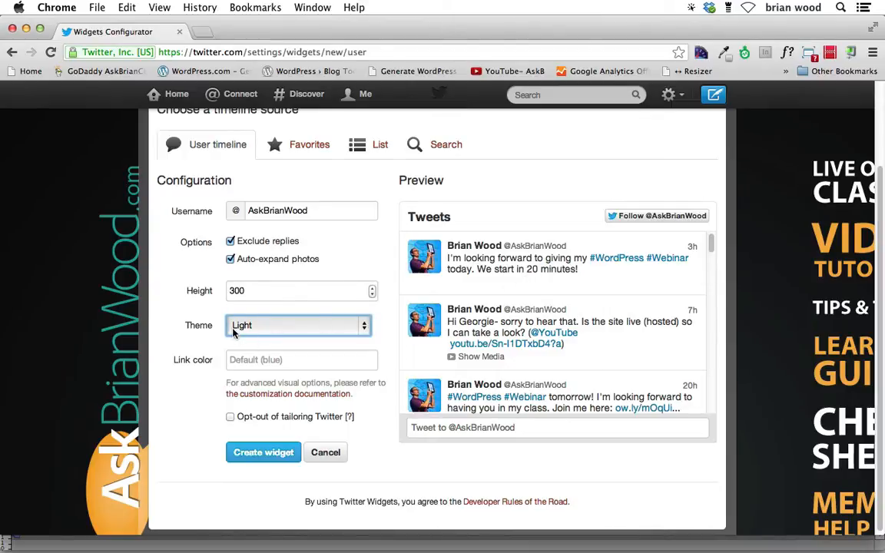
left_click(298, 325)
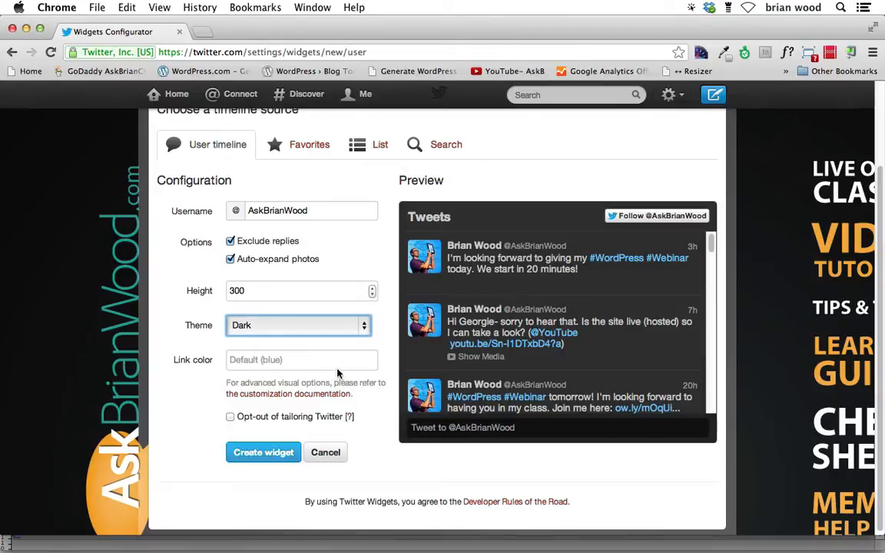
left_click(301, 360)
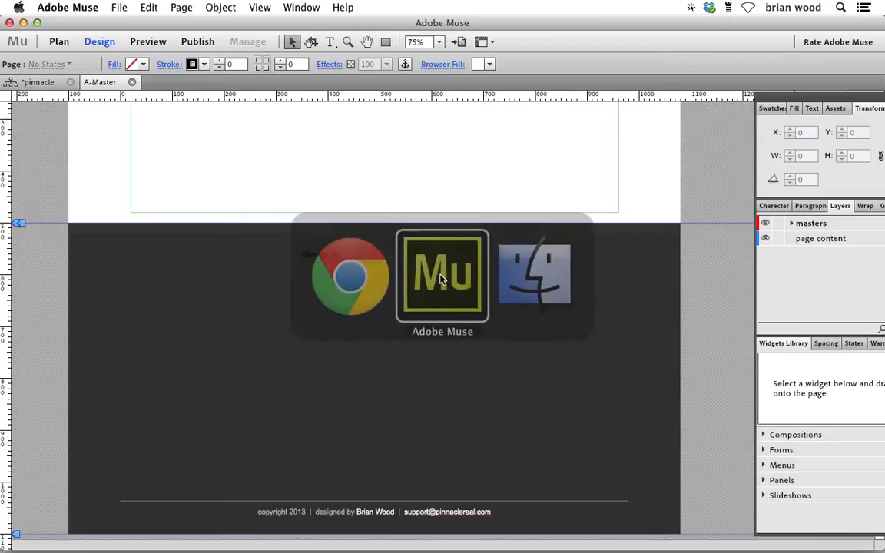
Copy the green swatch's hex code A5AD34 from Swatch Options and reset the fill to none
left_click(143, 65)
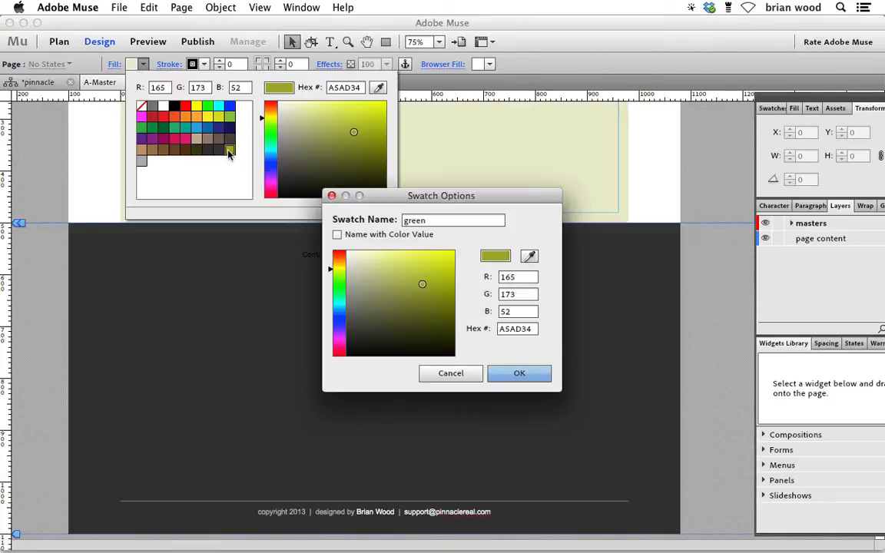
triple_click(515, 329)
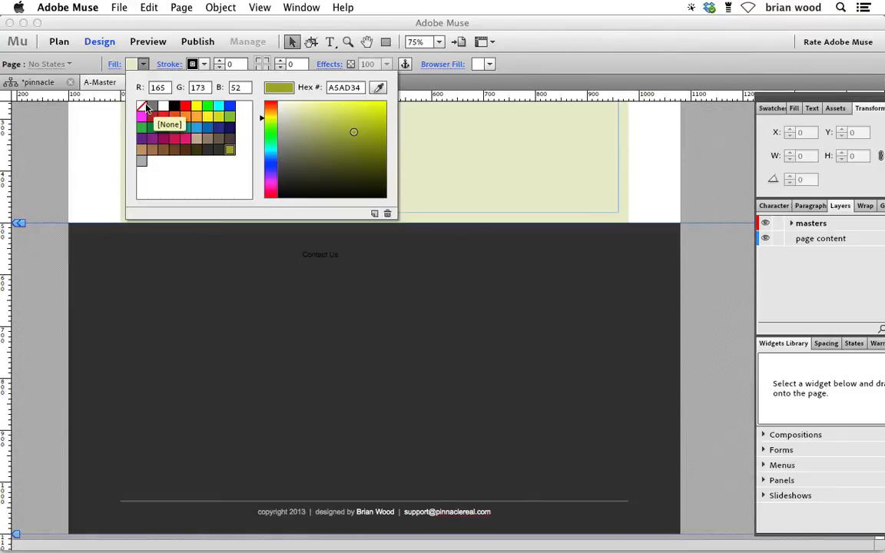
left_click(141, 106)
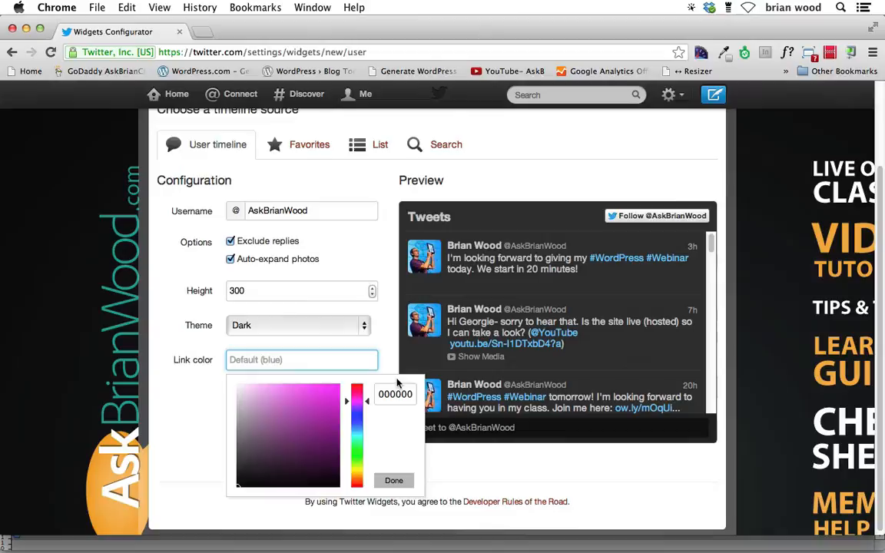
Paste #a5ad34 as the link colour and check 'Opt-out of tailoring Twitter'
left_click(307, 416)
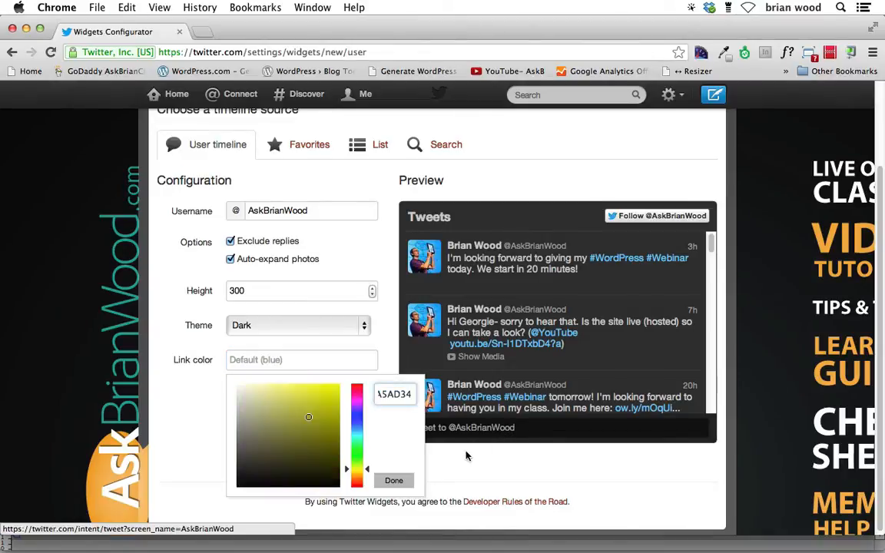
left_click(393, 479)
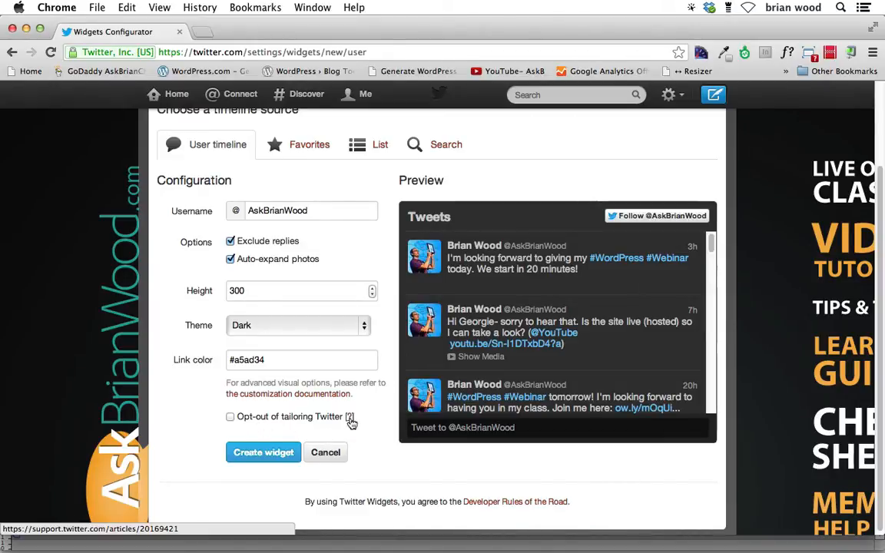
left_click(263, 451)
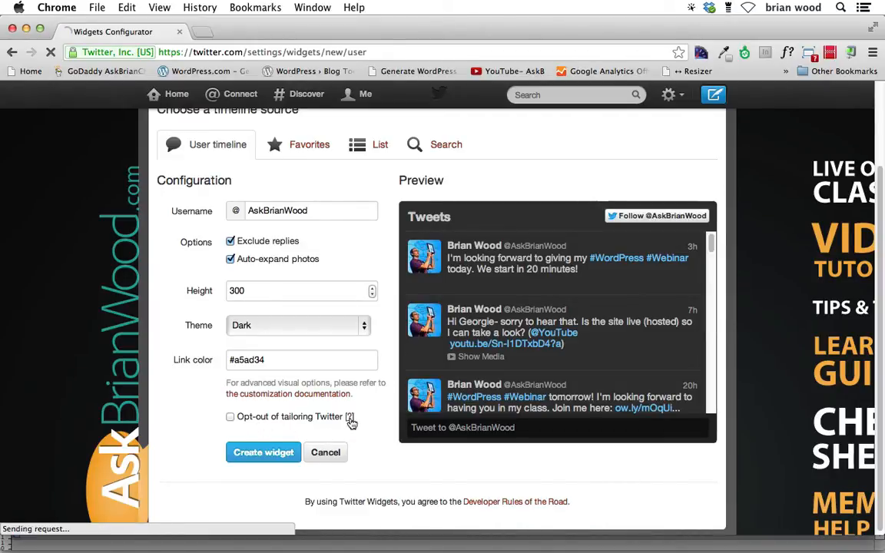
left_click(329, 416)
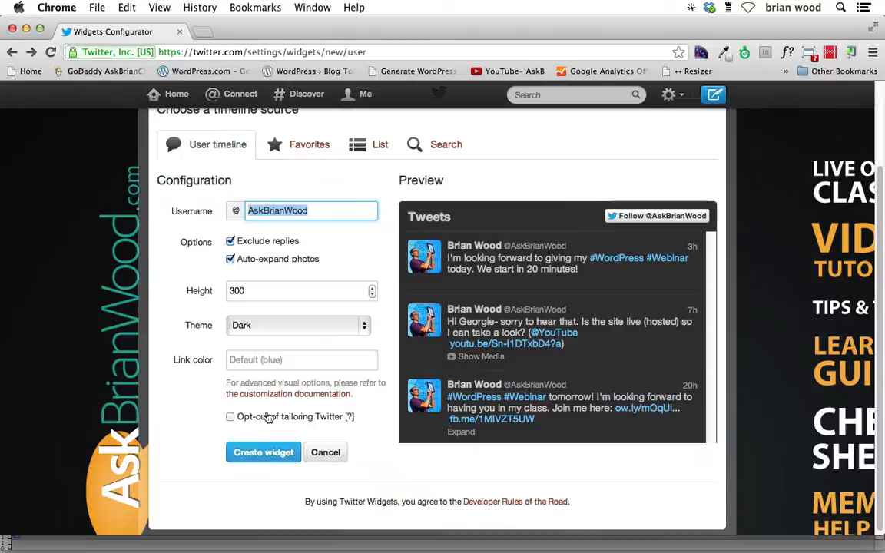
left_click(230, 416)
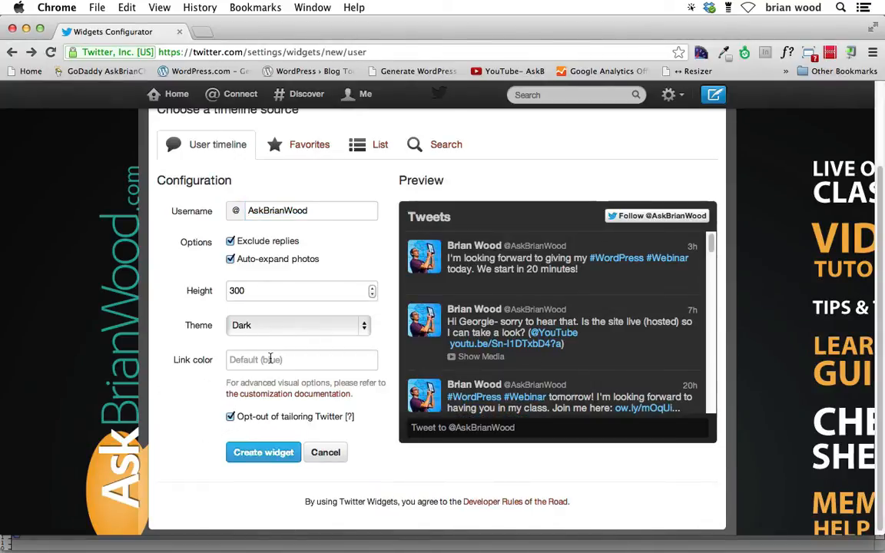
left_click(301, 359)
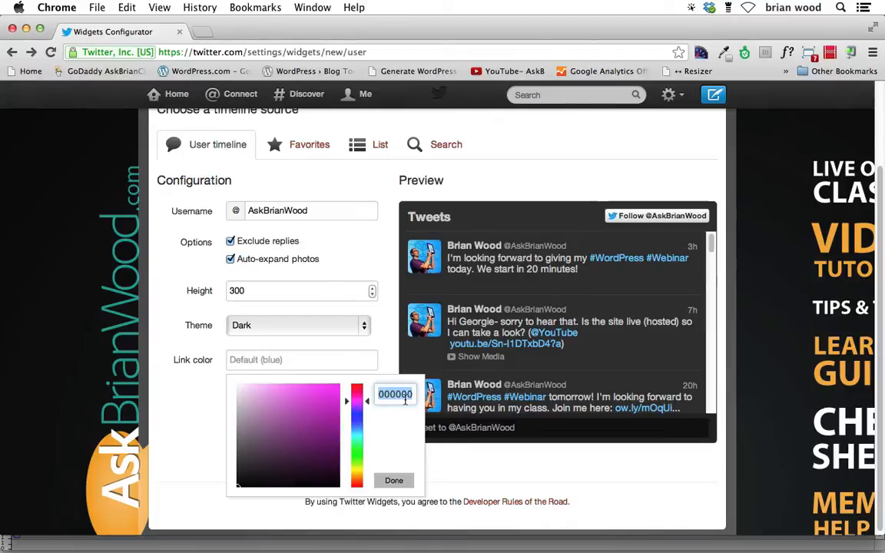
left_click(393, 479)
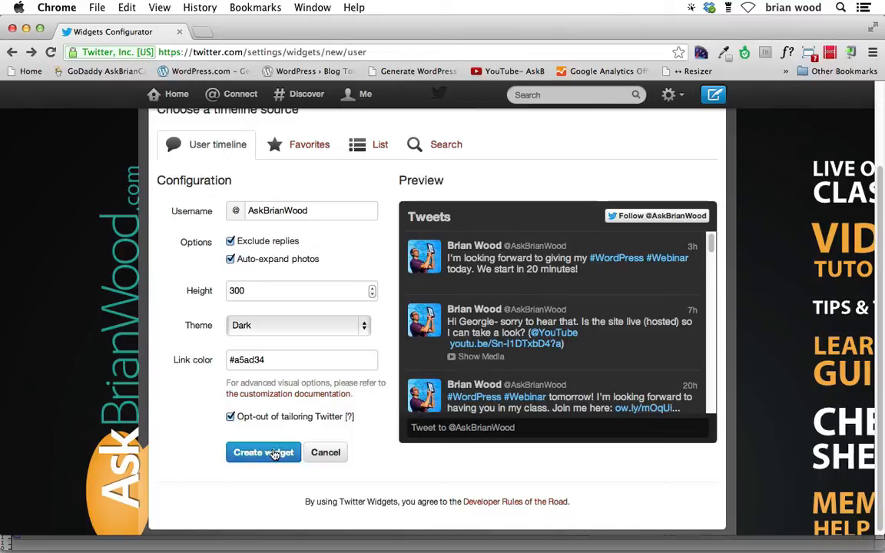
mouse_move(295, 397)
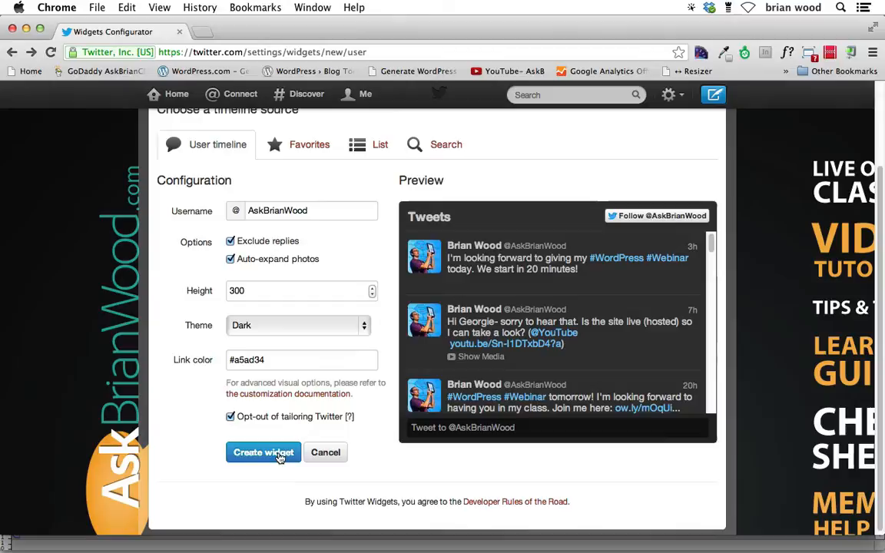
Create the timeline widget and select its generated embed code for copying
left_click(263, 451)
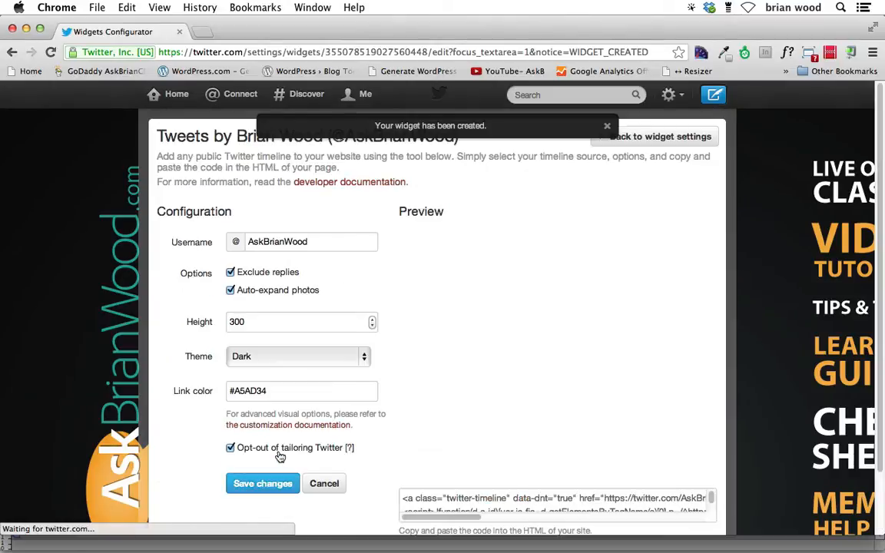
scroll("down", 3)
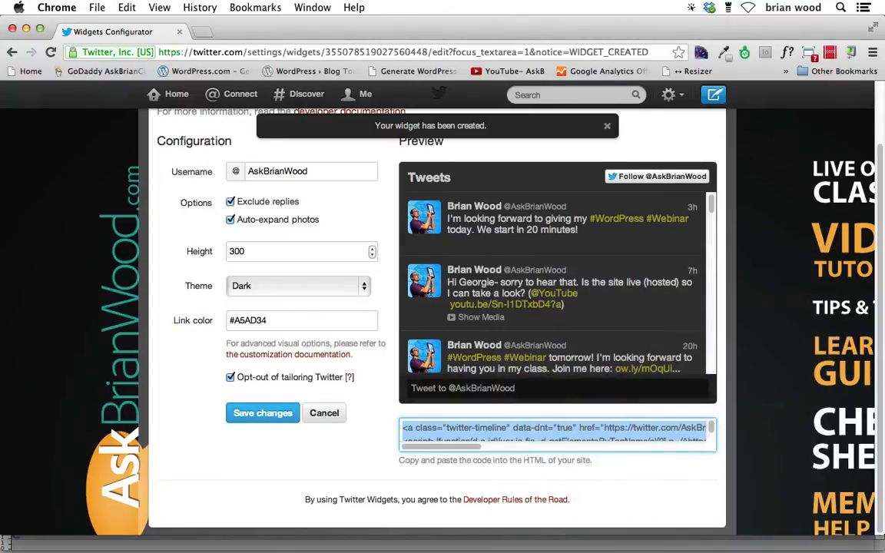
mouse_move(439, 413)
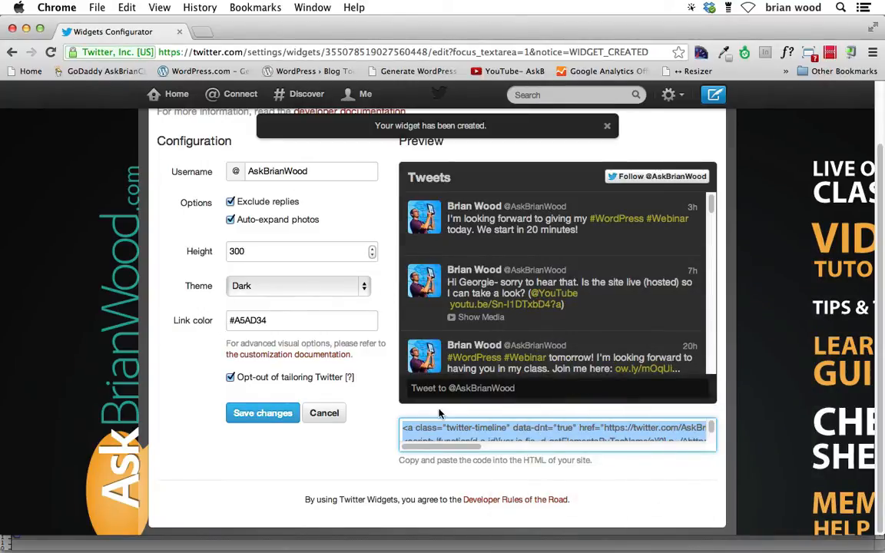
mouse_move(596, 270)
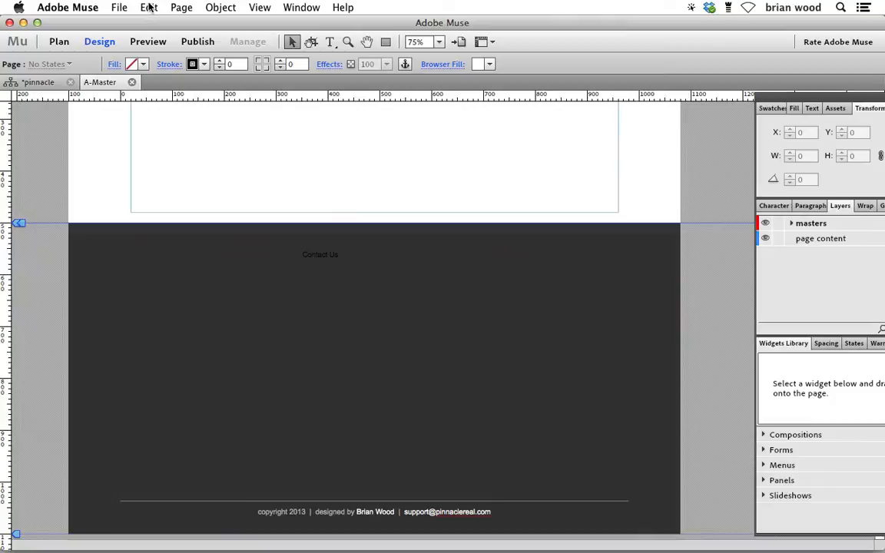
Paste the copied widget code onto the master page via Edit > Paste as an HTML item
left_click(149, 6)
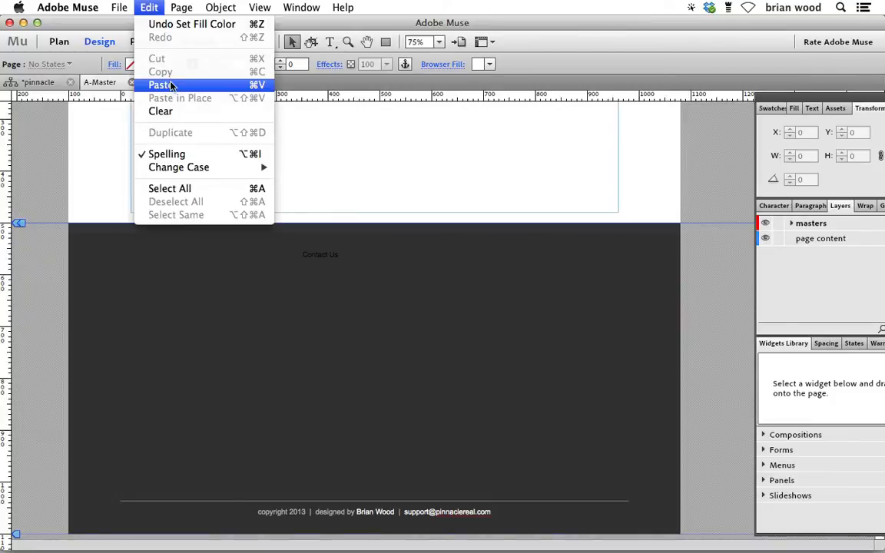
left_click(221, 6)
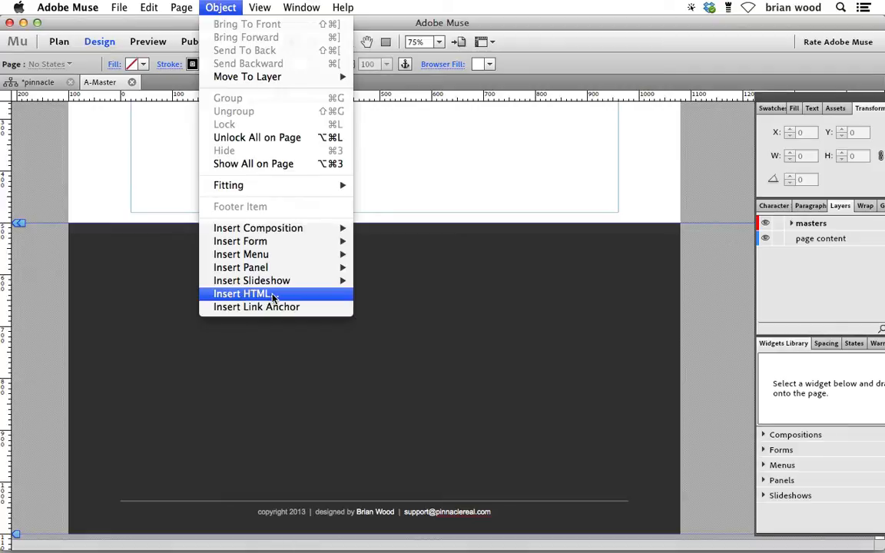
left_click(149, 8)
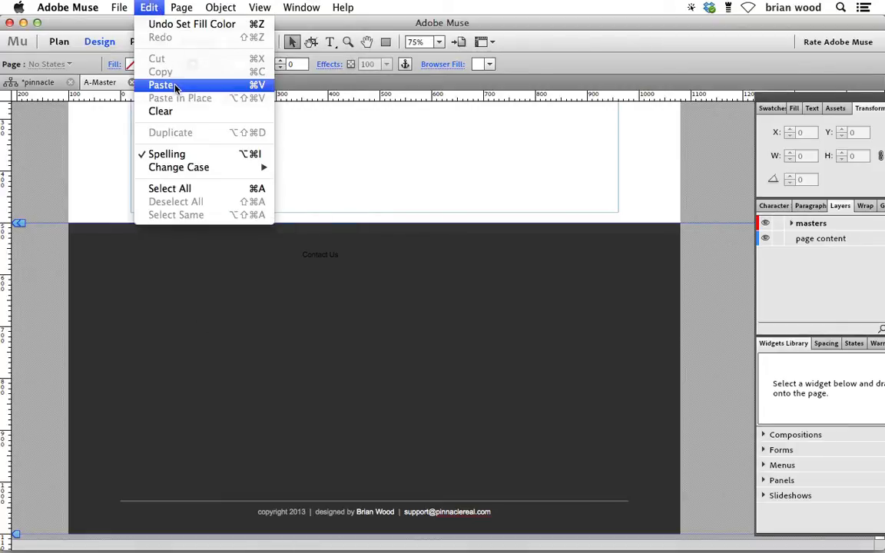
left_click(163, 84)
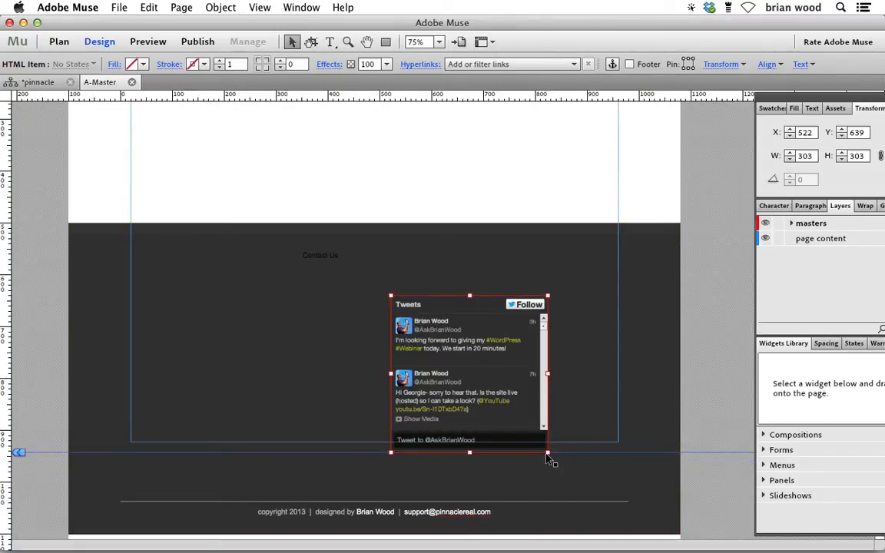
Resize the Twitter timeline to about 341 px wide, place it on the footer's right, and preview in browser
left_click_drag(547, 453, 567, 453)
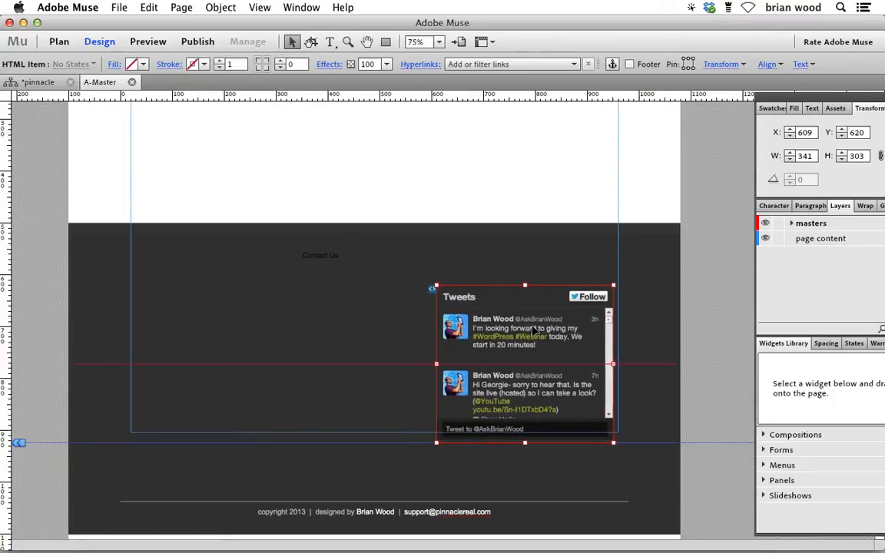
left_click_drag(526, 365, 528, 381)
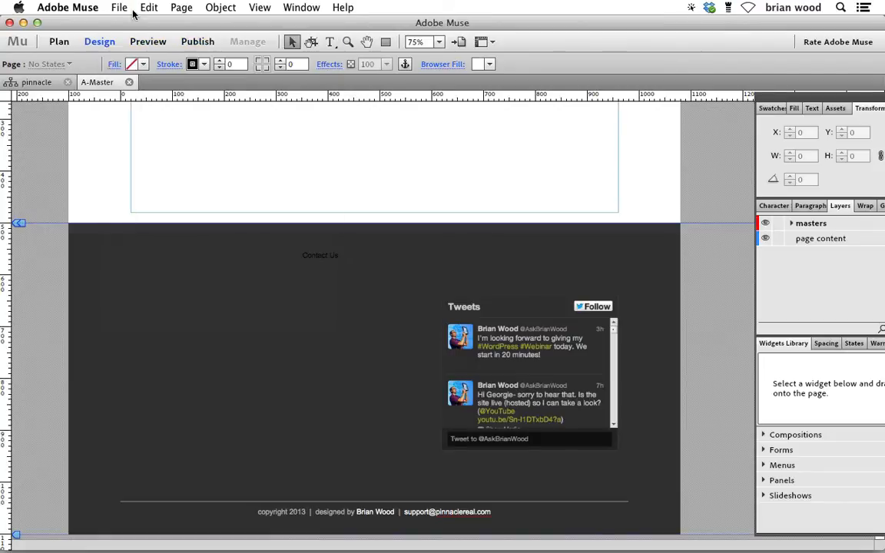
left_click(120, 6)
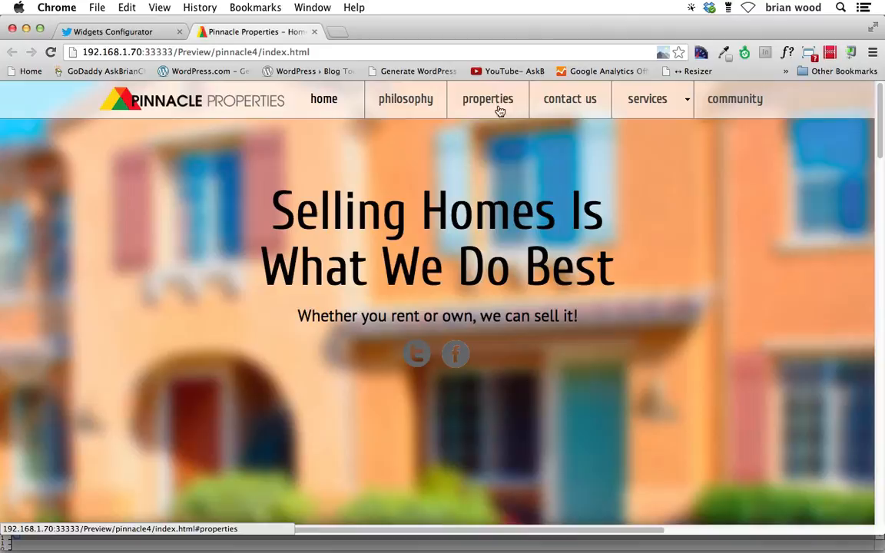
mouse_move(569, 98)
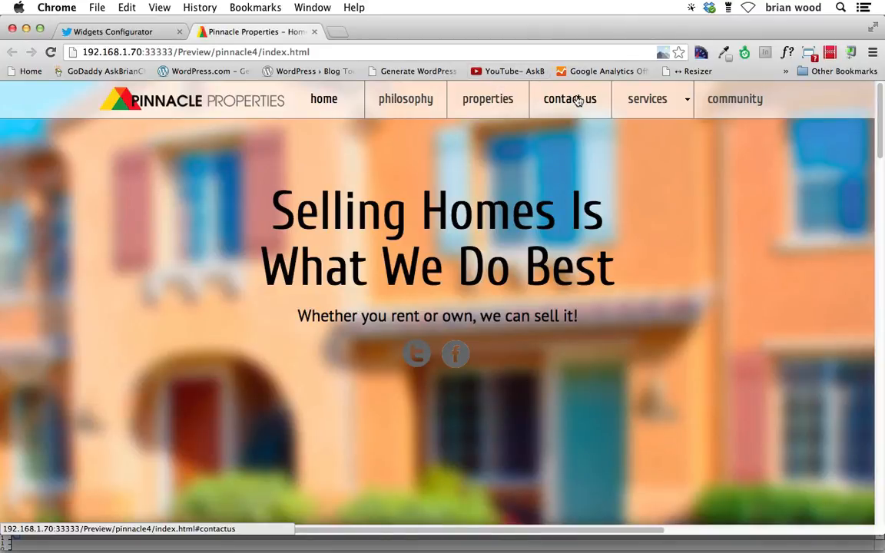
In the Chrome preview, jump to the 'contact us' footer and check the dark Twitter timeline
left_click(570, 98)
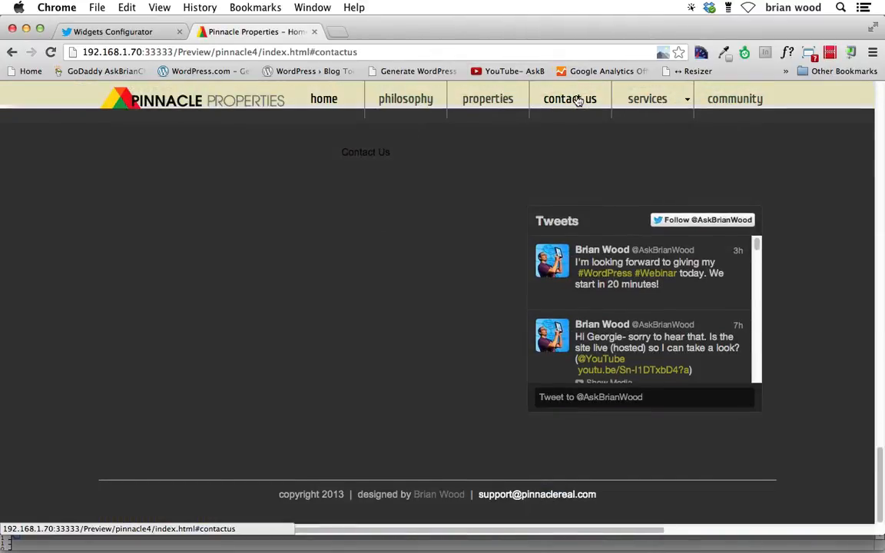
scroll("down", 3)
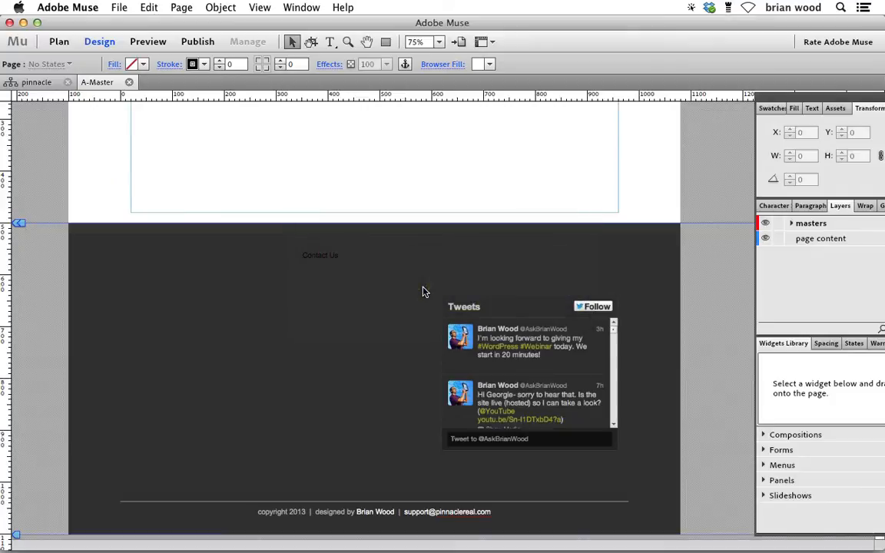
mouse_move(77, 163)
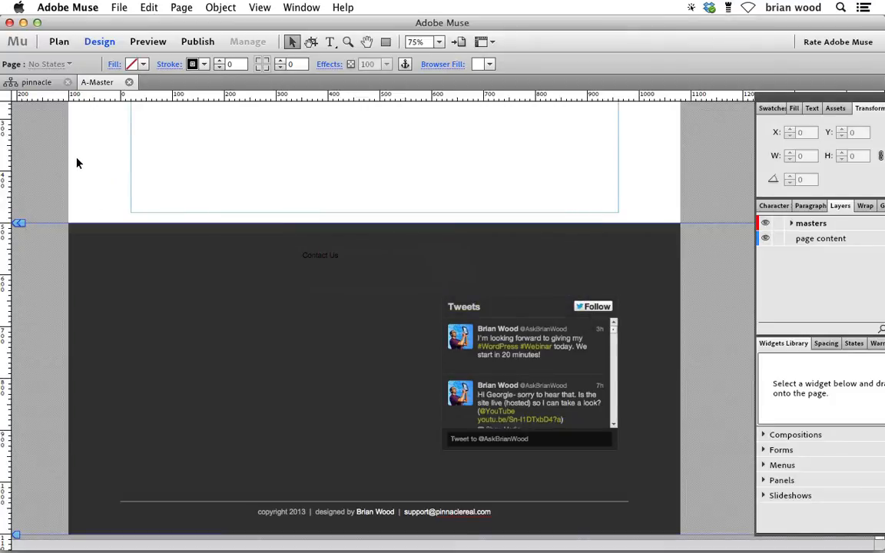
mouse_move(49, 177)
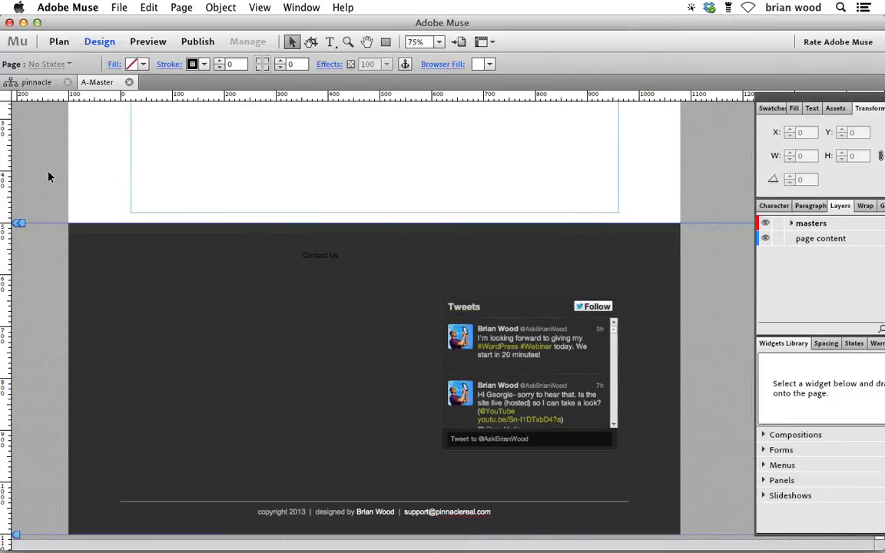